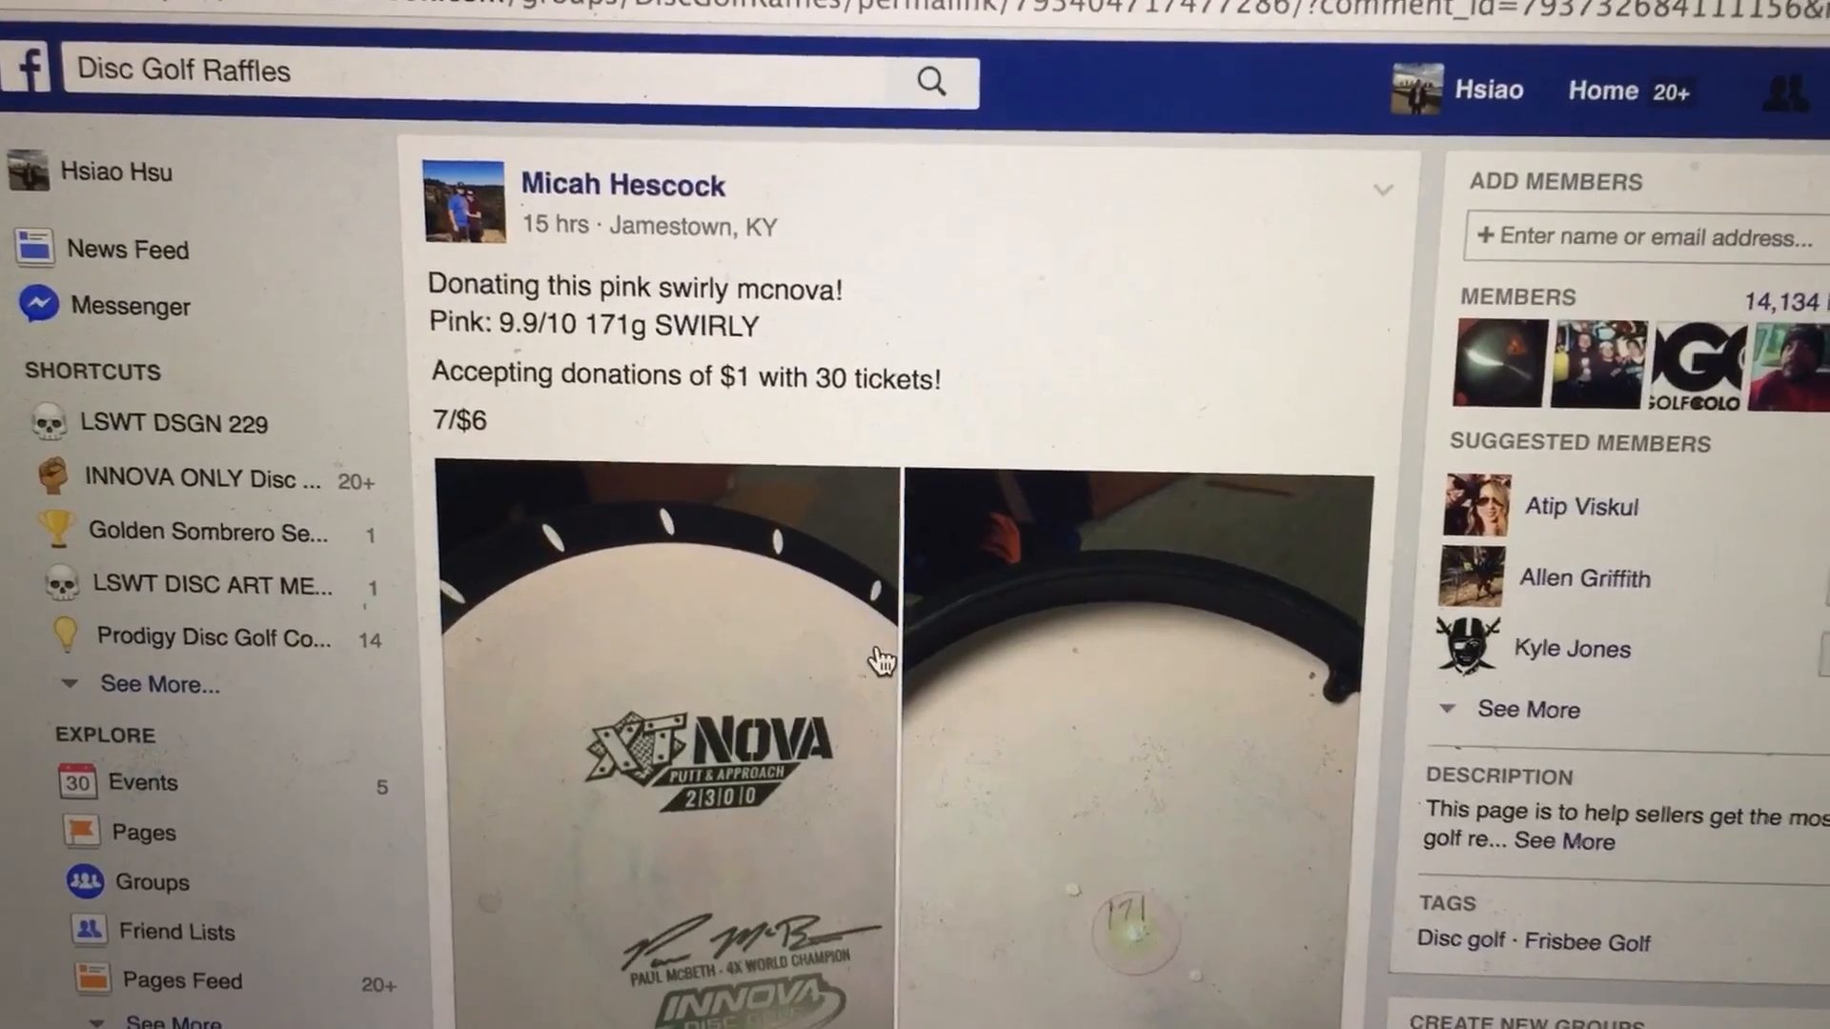
- Check the RANDOM.ORG padlock and confirm the site's security certificate is valid
scroll(down, 3)
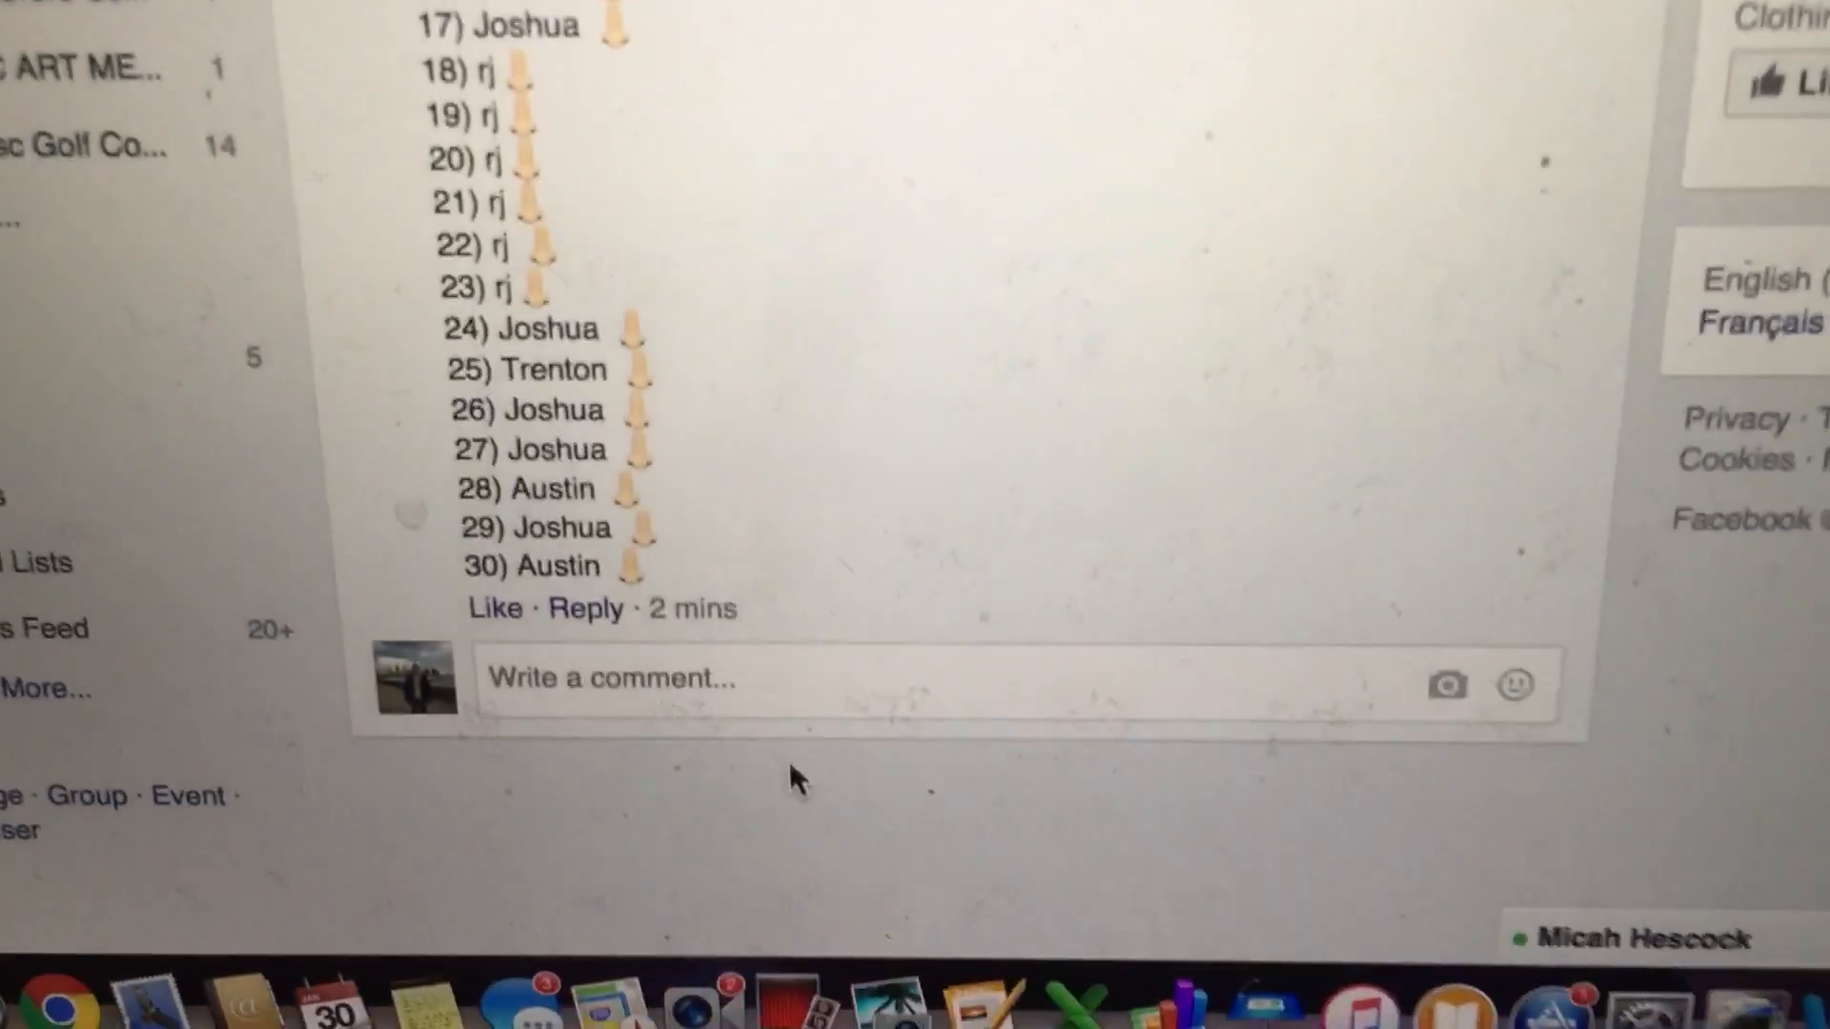
text(st)
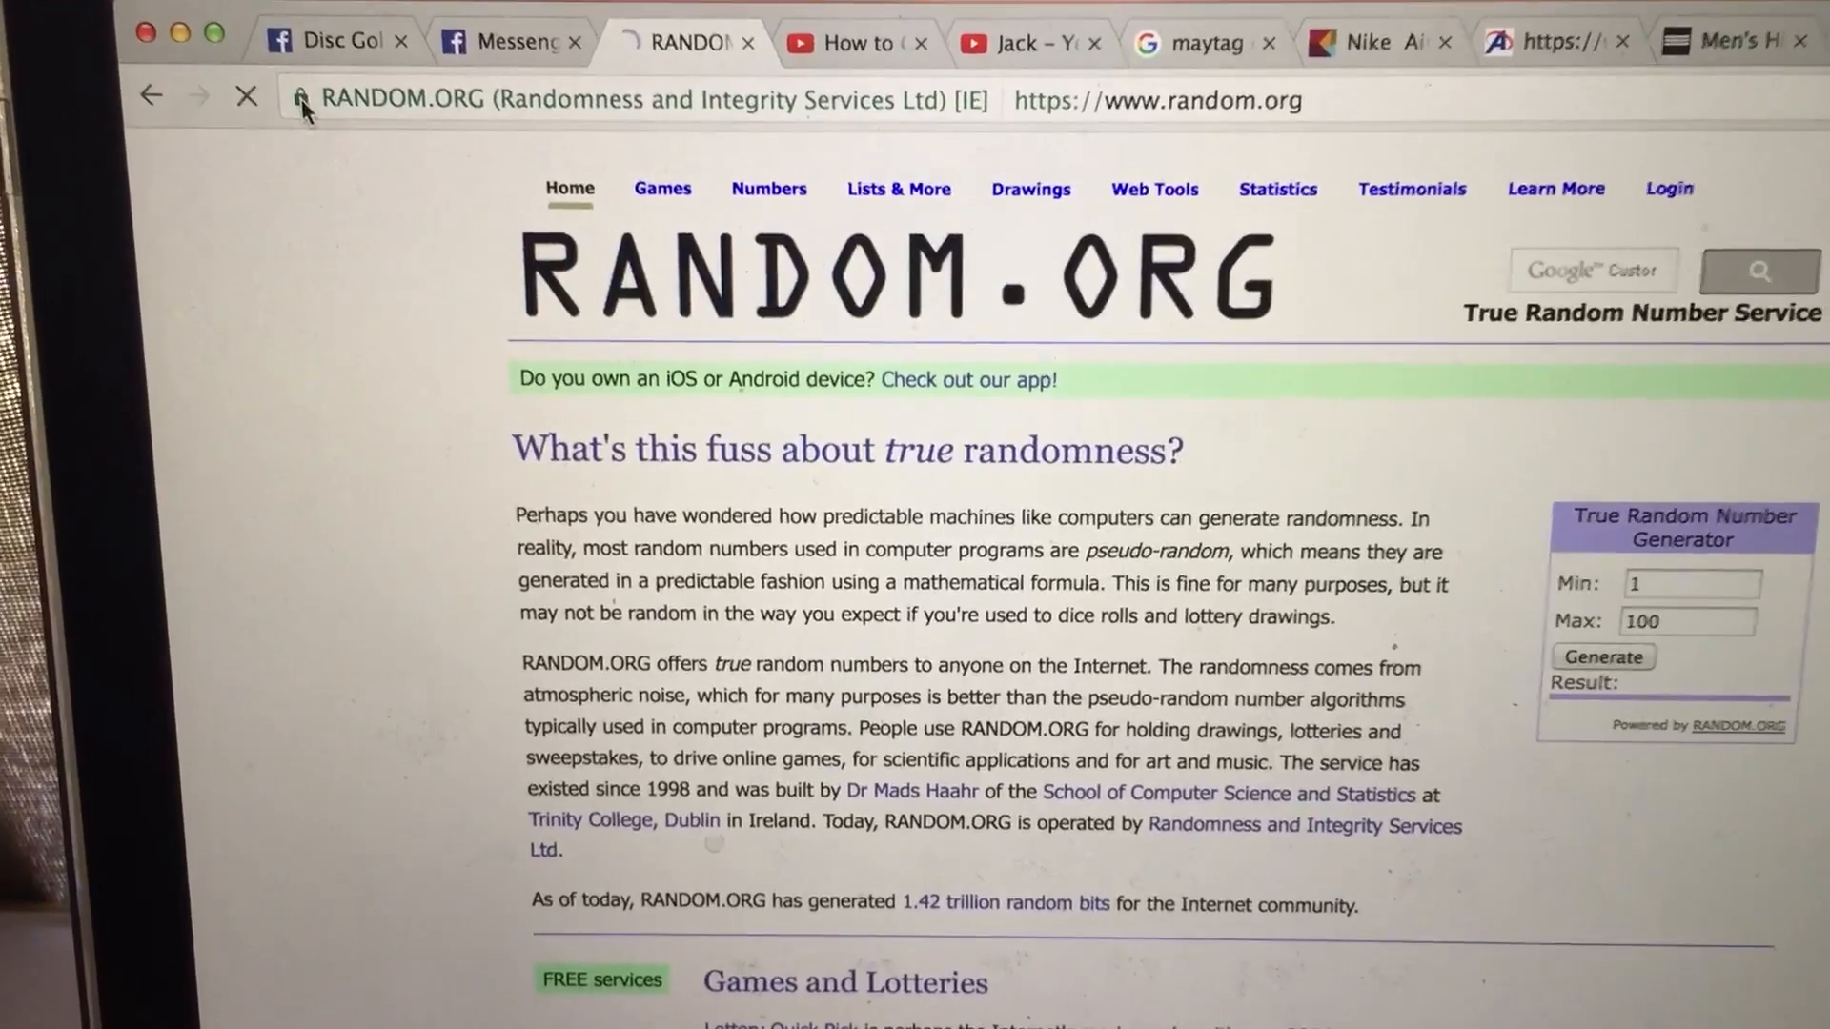
click(306, 95)
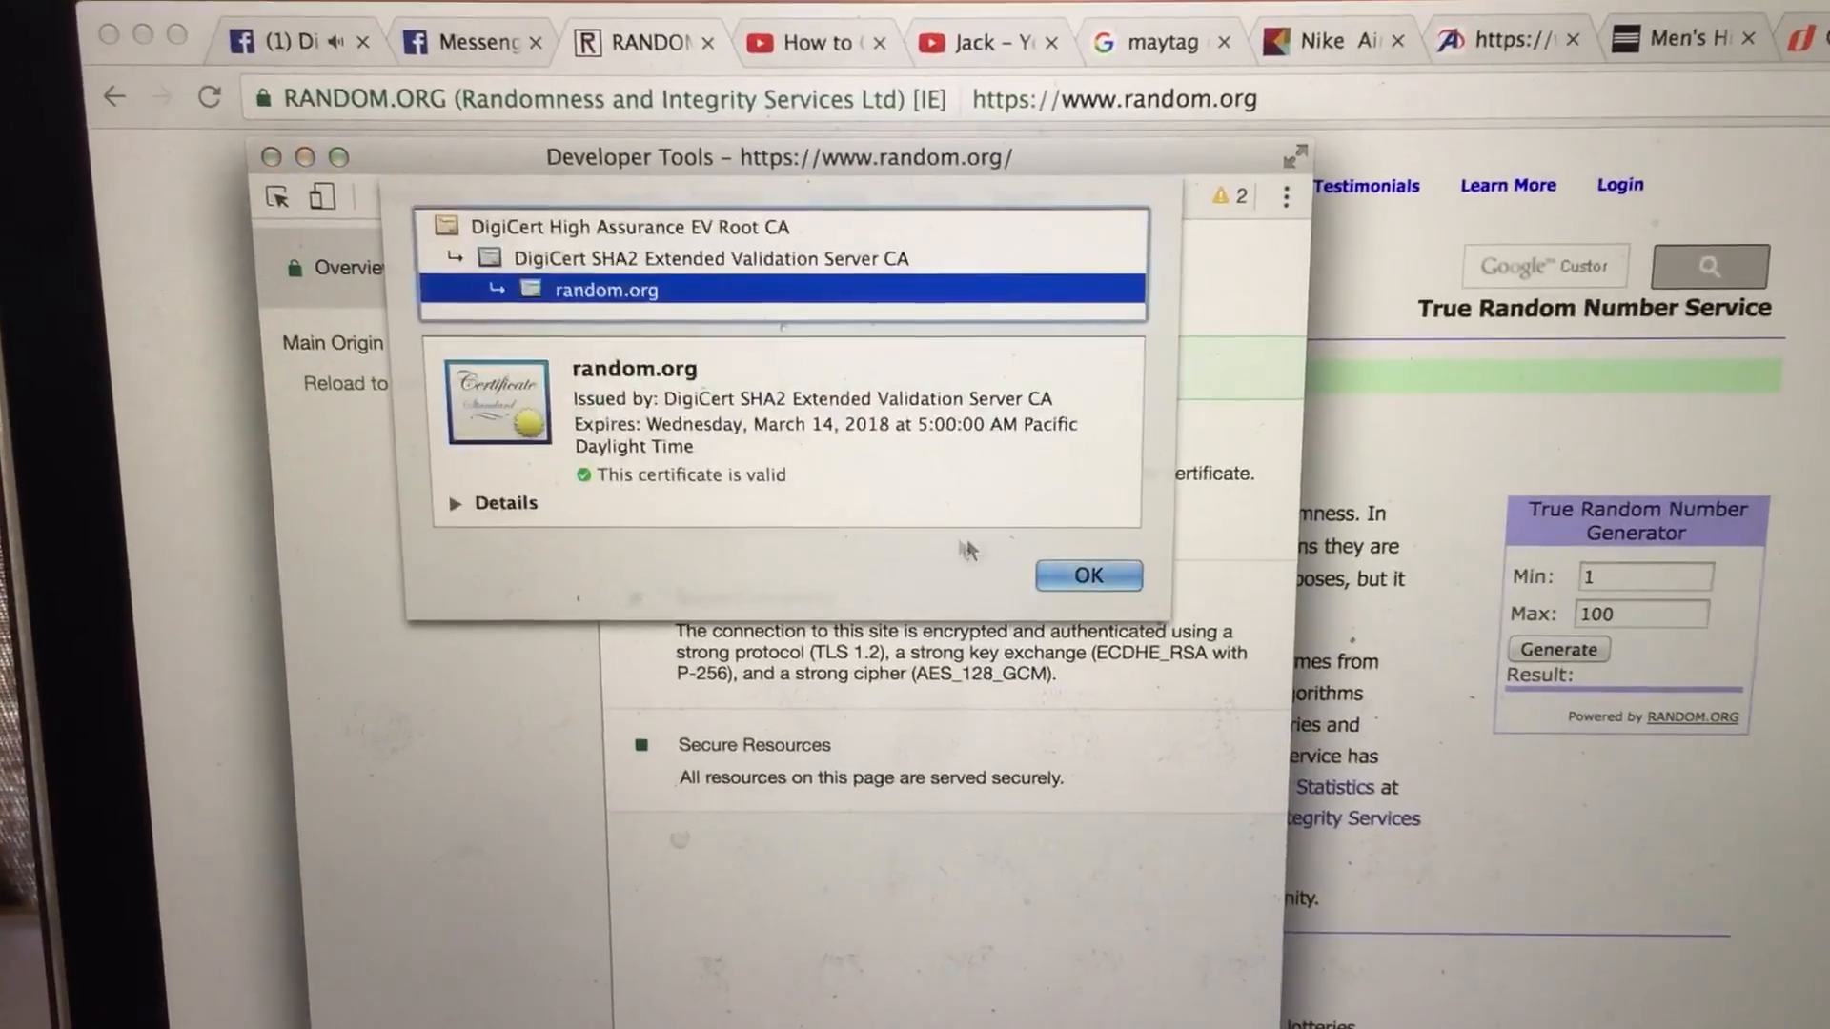
click(1089, 575)
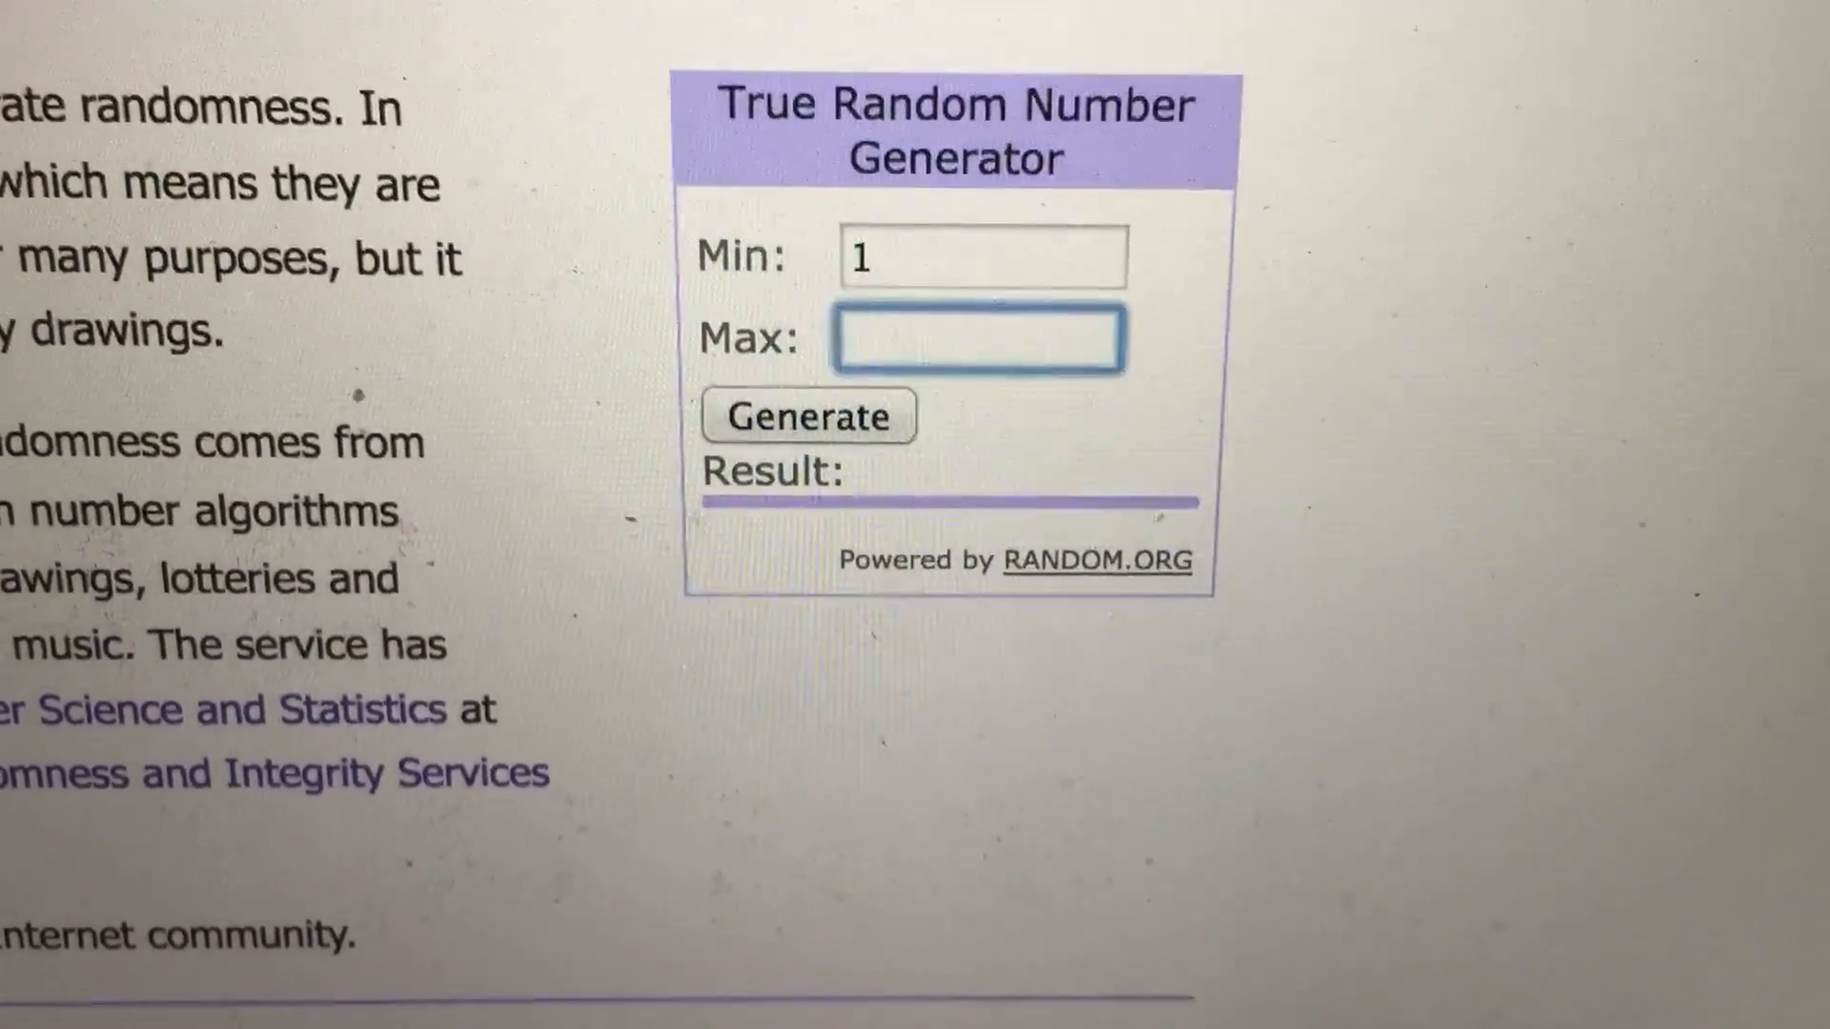
- Generate a true random number with Min 1 and Max 30, drawing entry 5
text(30)
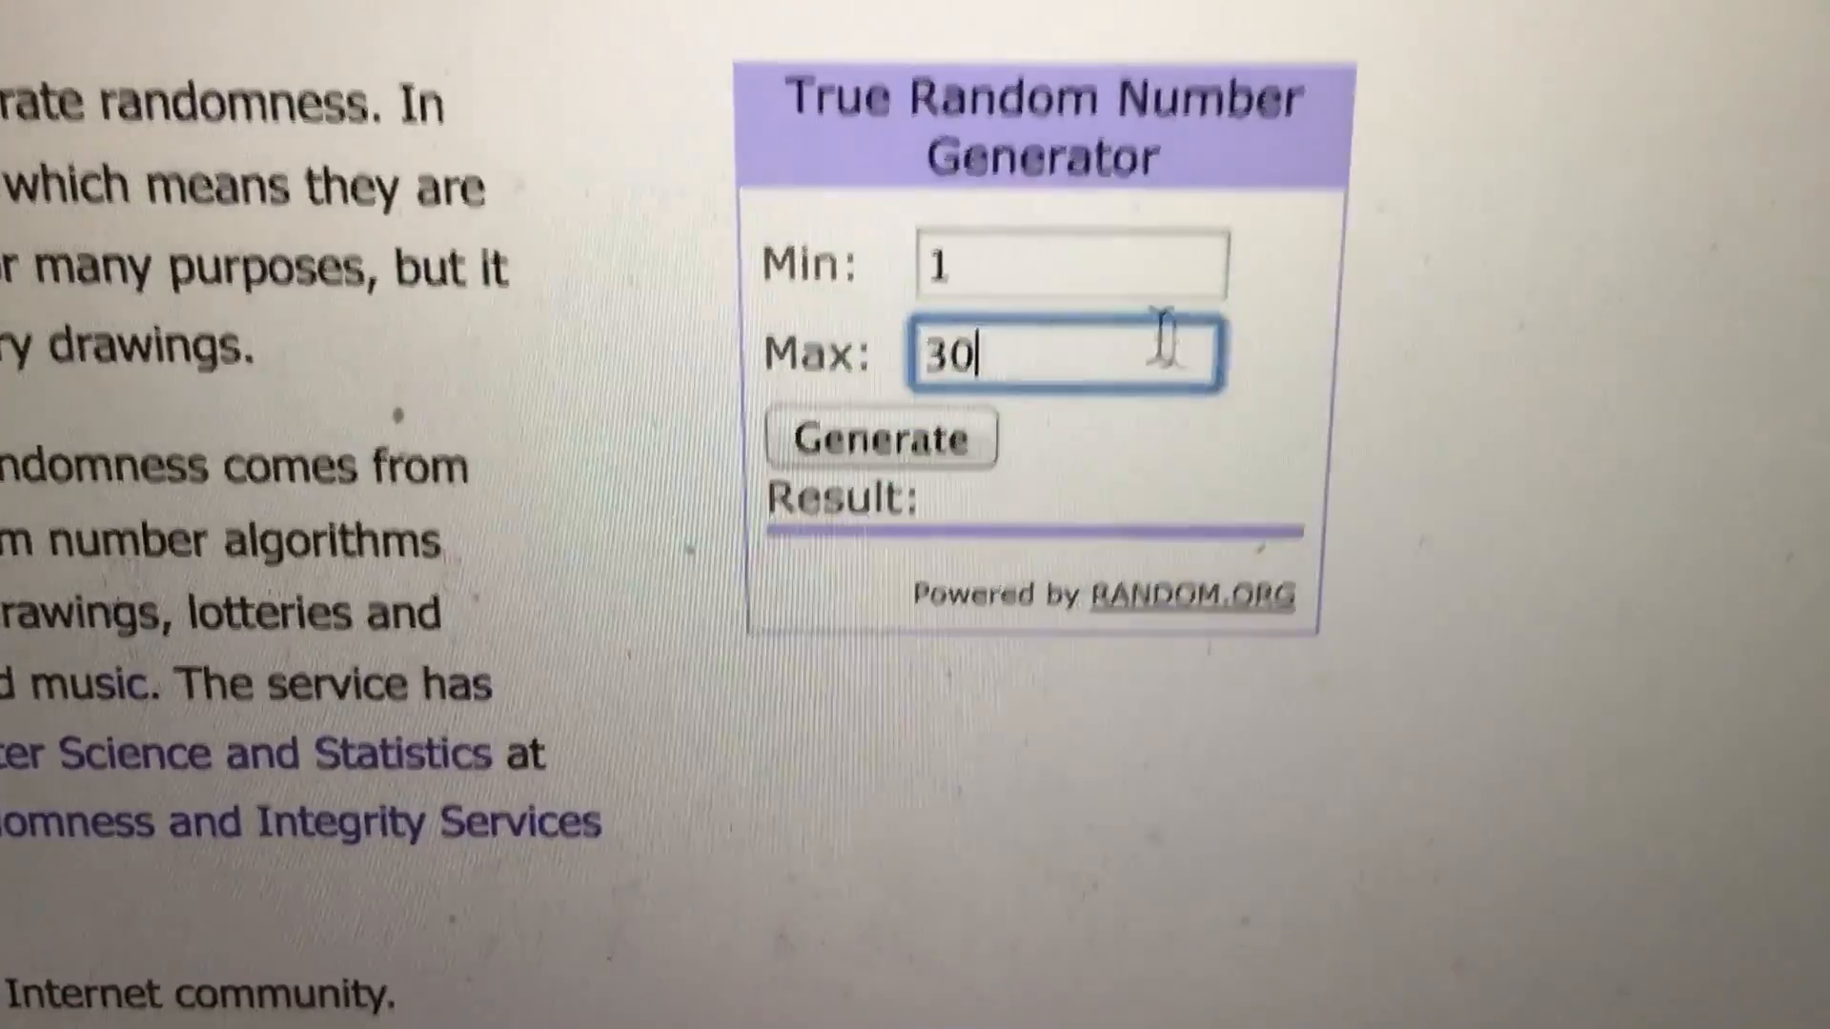
click(881, 499)
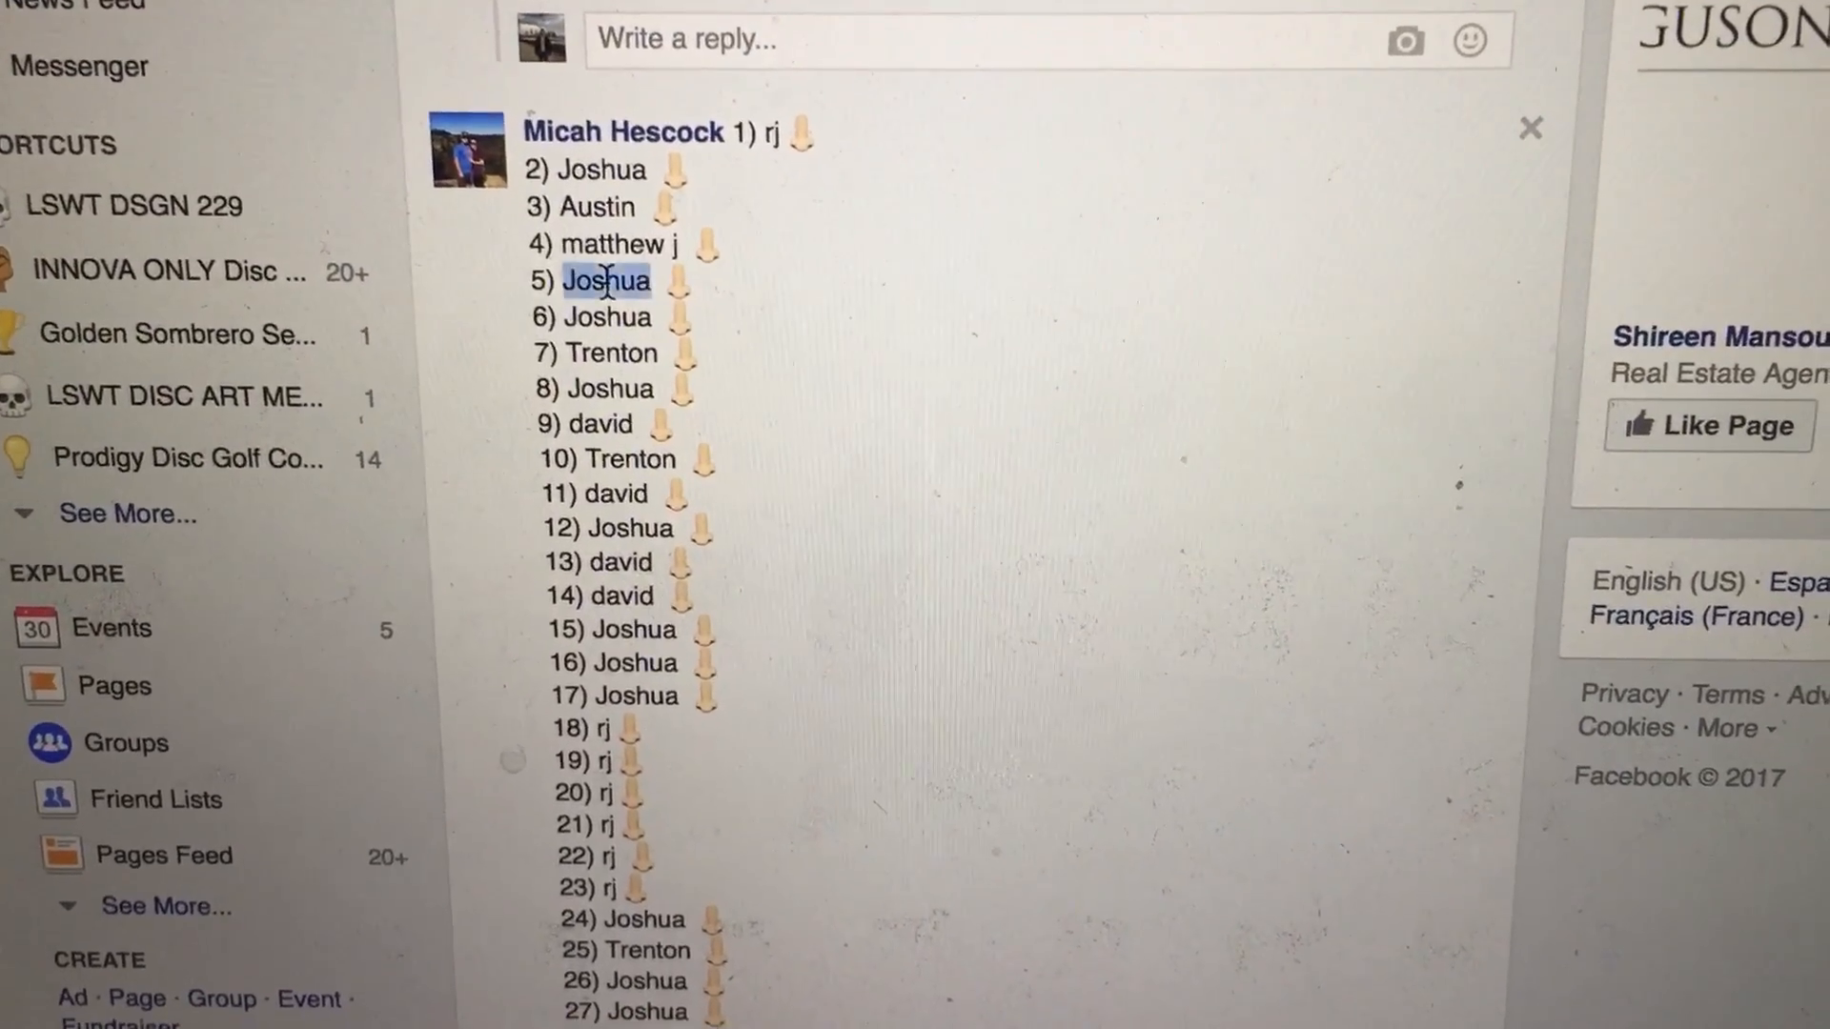
- Add a 'winner' comment beneath the start comment on the raffle post
scroll(down, 3)
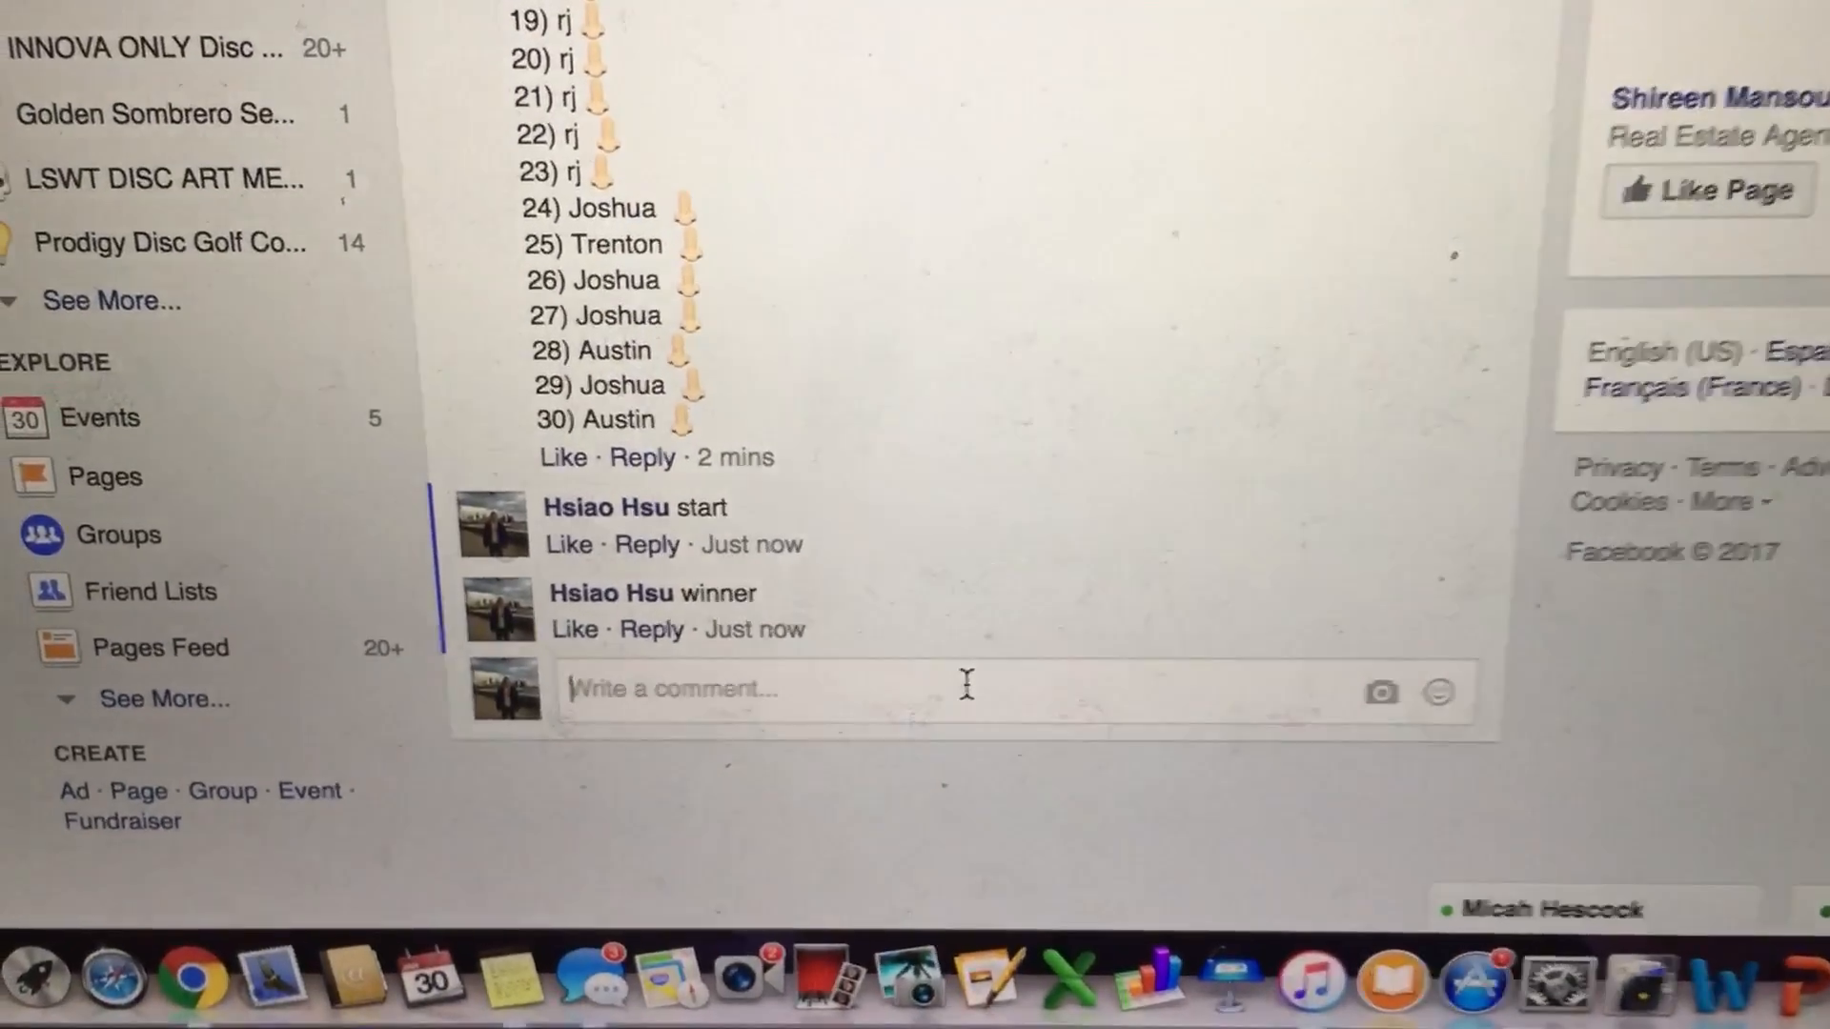